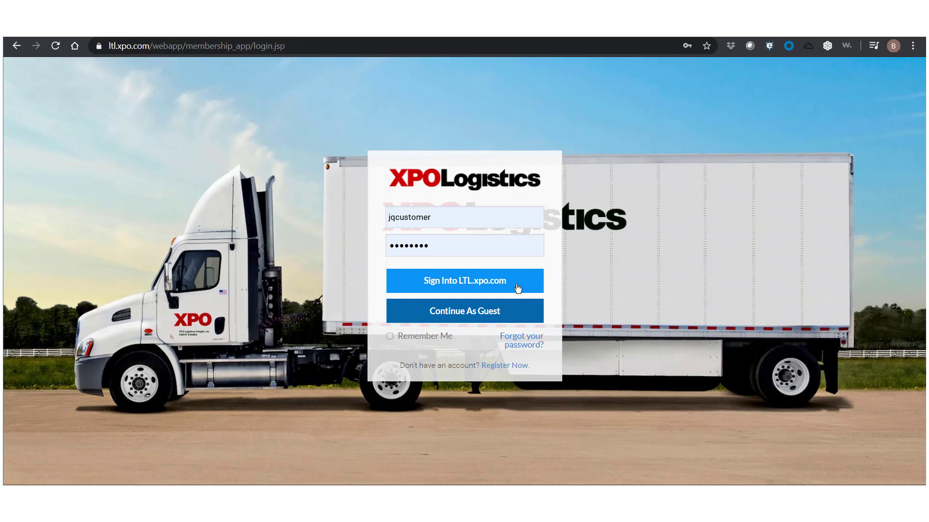
Sign in and go to Claims Filing And Tracking from the Manage It menu
click(464, 280)
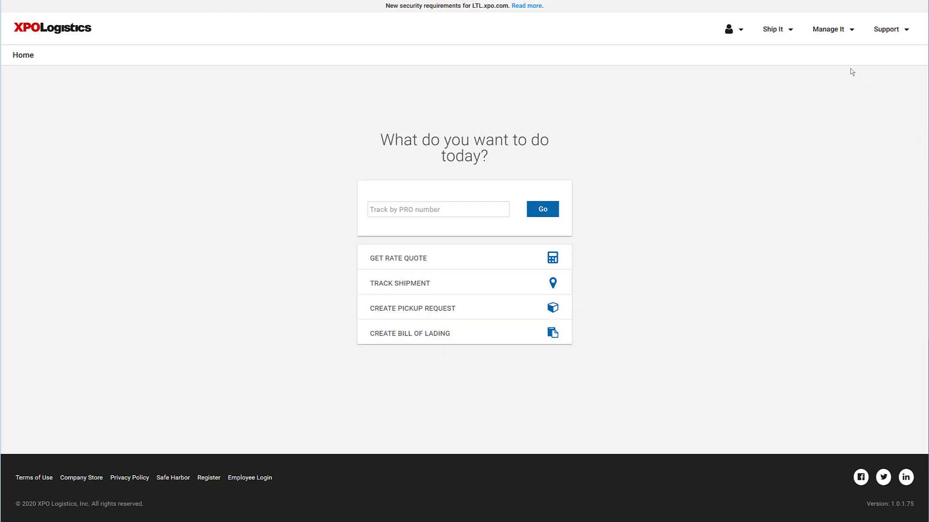
click(828, 29)
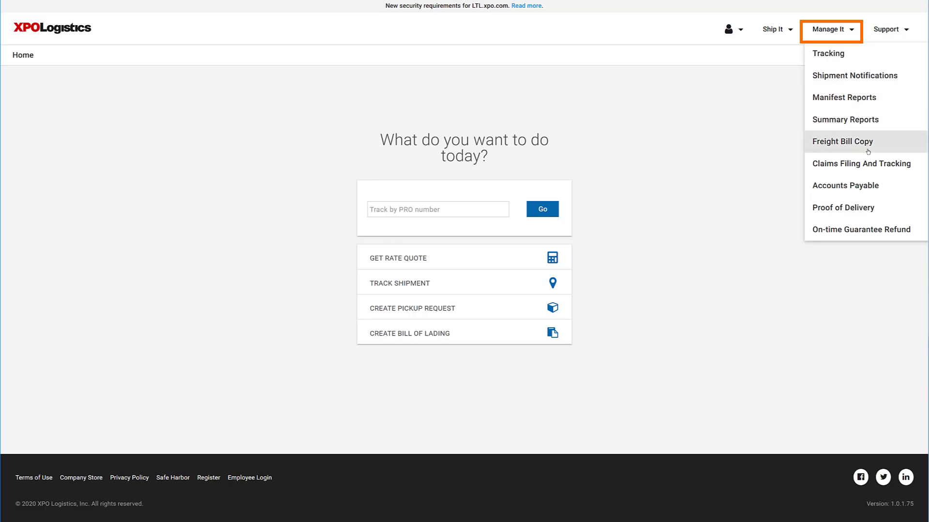
mouse_move(863, 163)
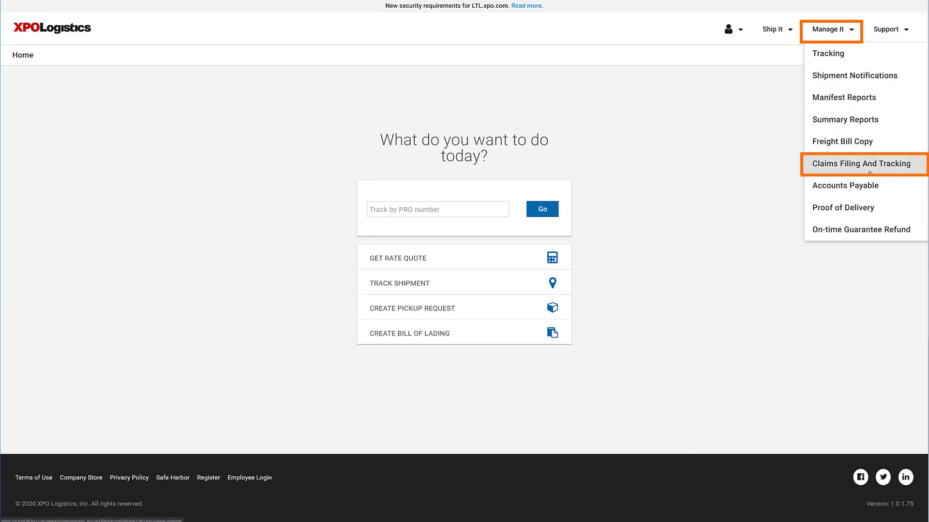
click(862, 163)
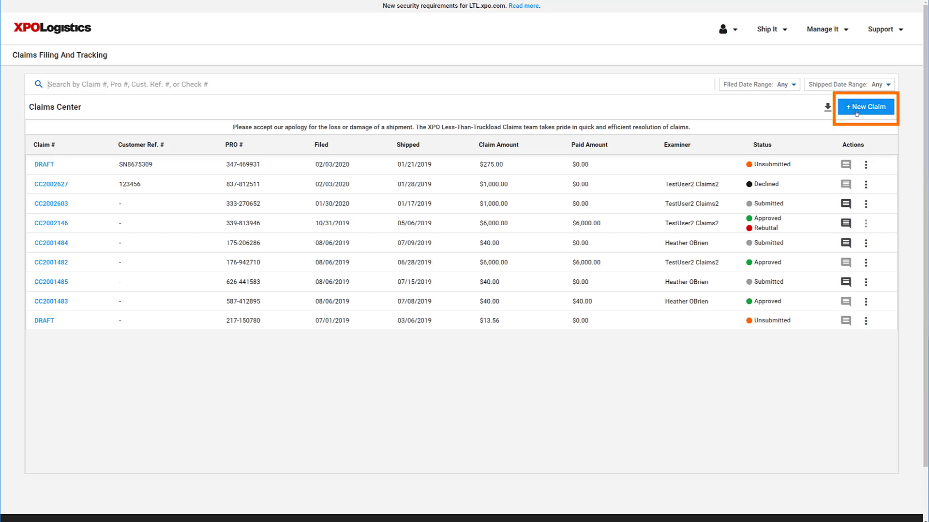
click(865, 107)
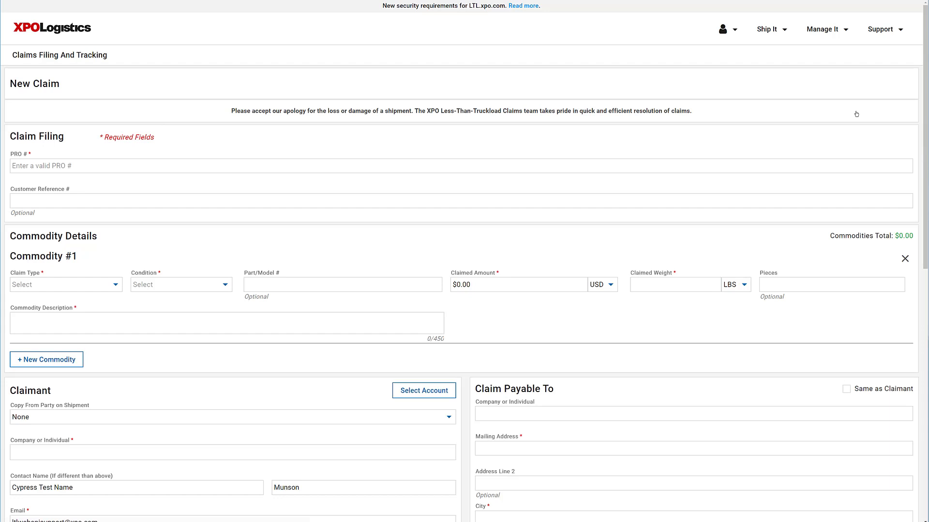
text(347-469931)
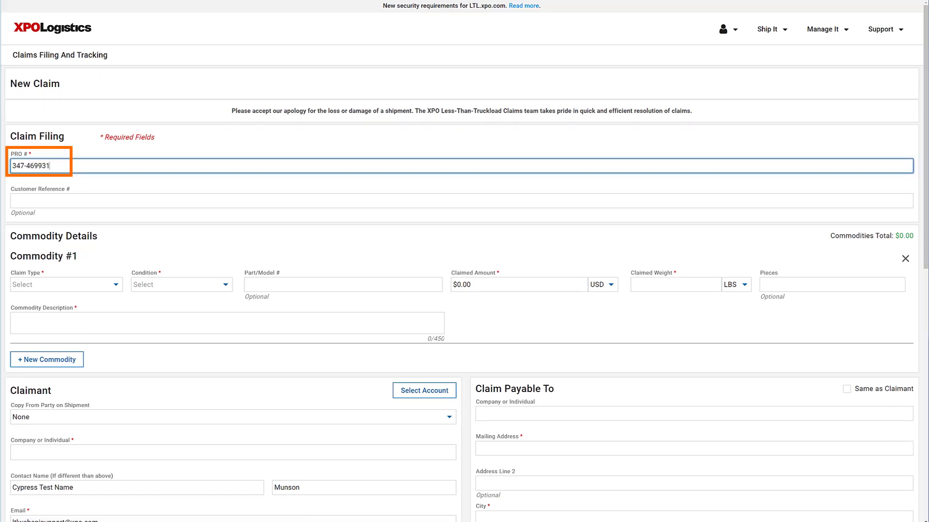
click(464, 201)
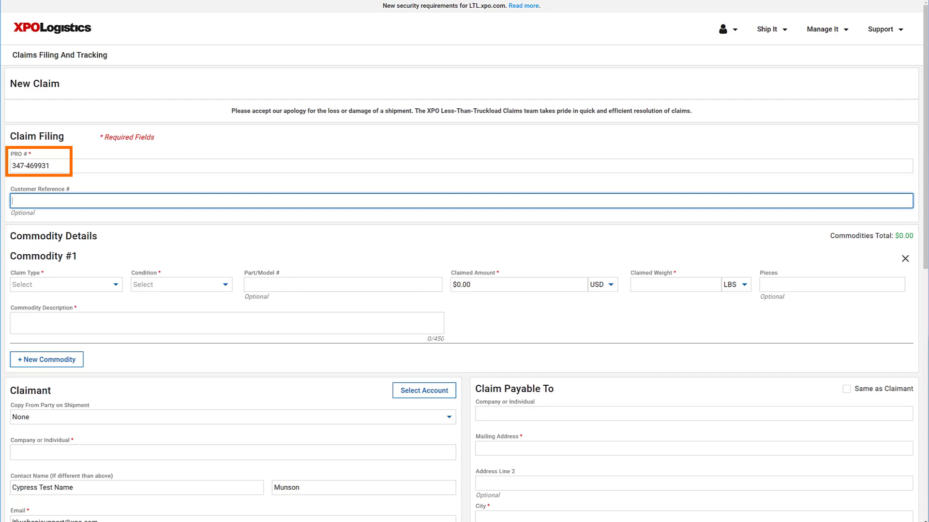
text(SN8675309)
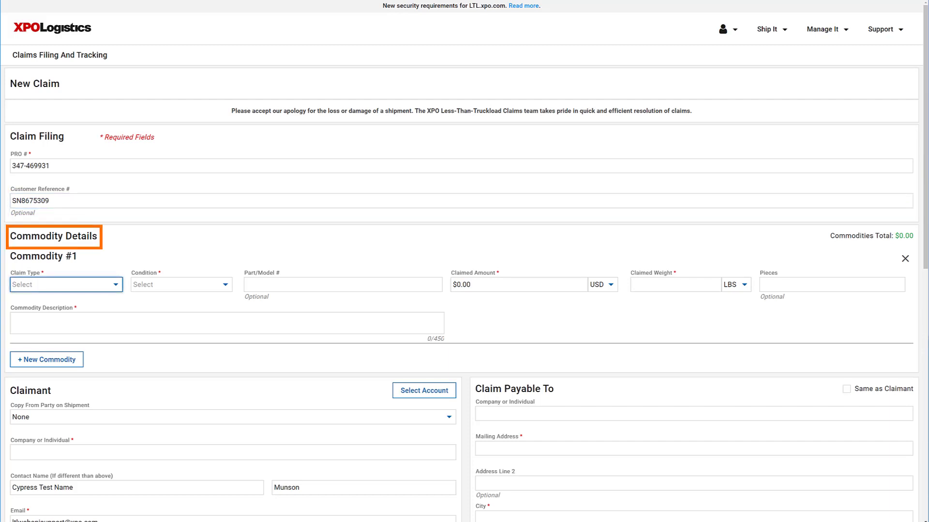
Set Commodity #1 claim type to Damage and condition to New
click(66, 285)
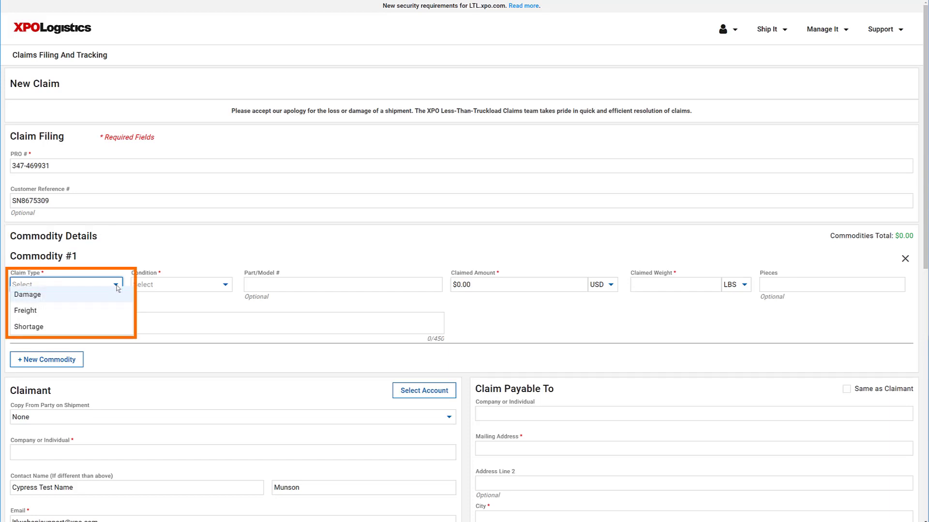
click(27, 294)
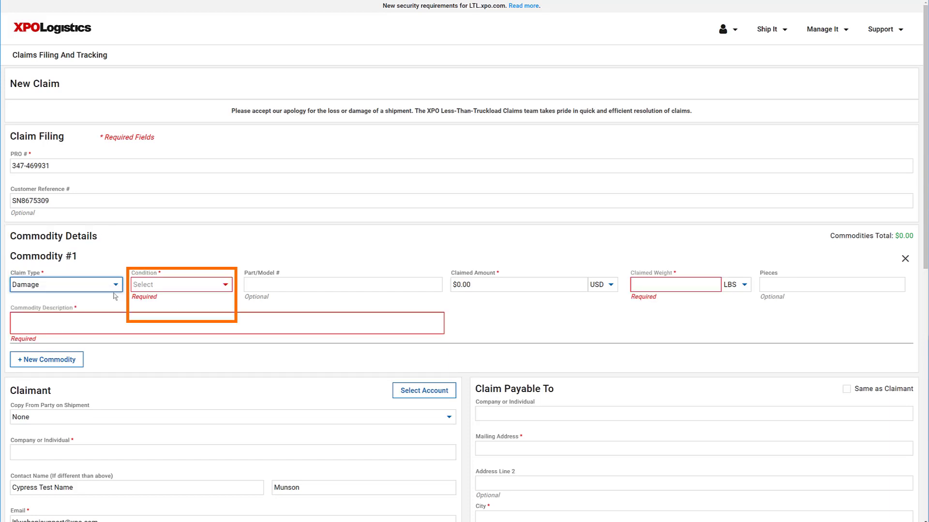
click(180, 284)
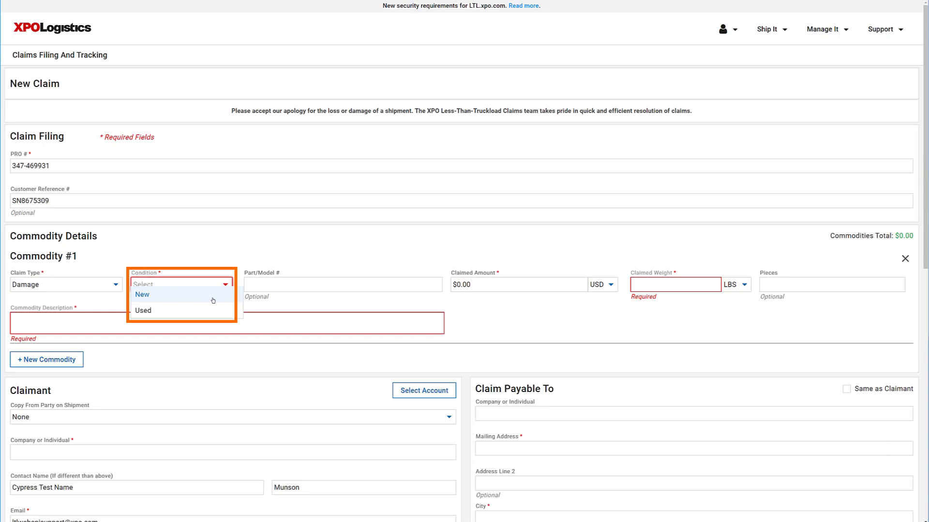
click(141, 294)
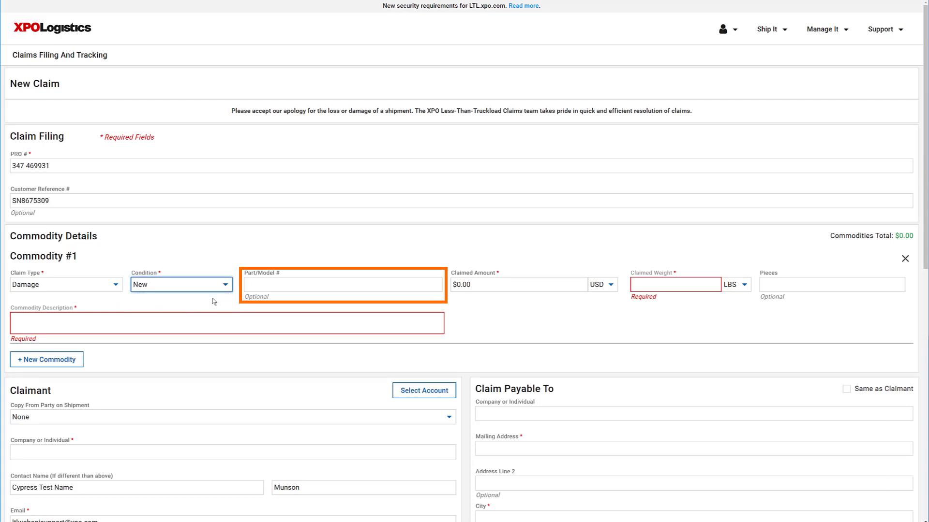
Enter claimed amount 275.00, weight 72 lbs, 12 pieces and description Metal fans
text(275.00)
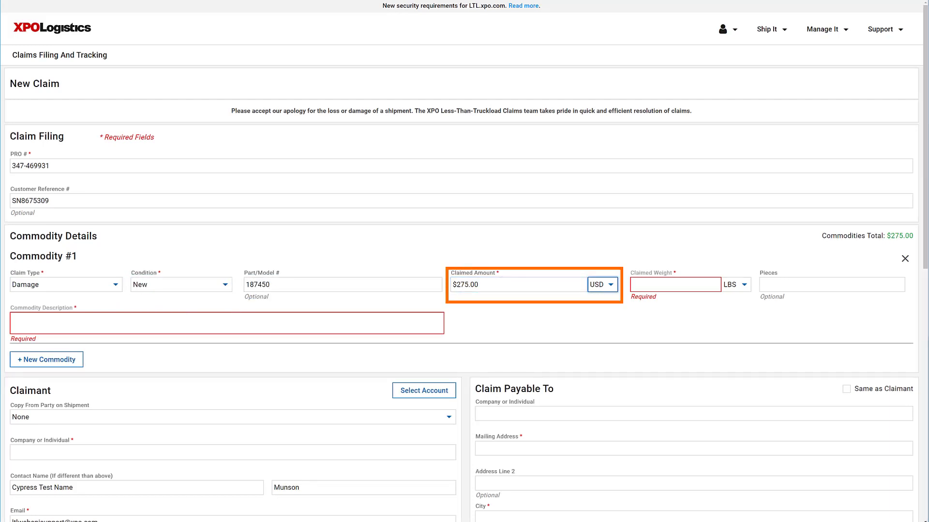
text(72)
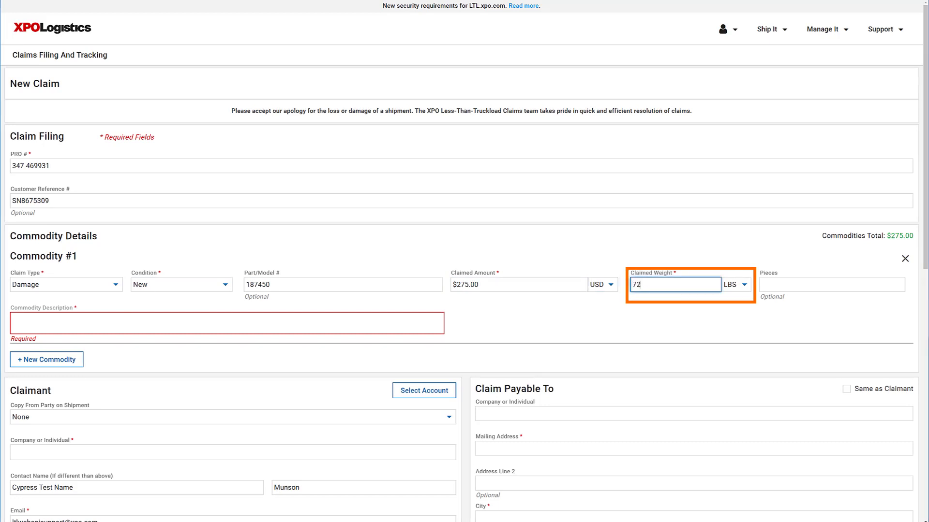
text(12)
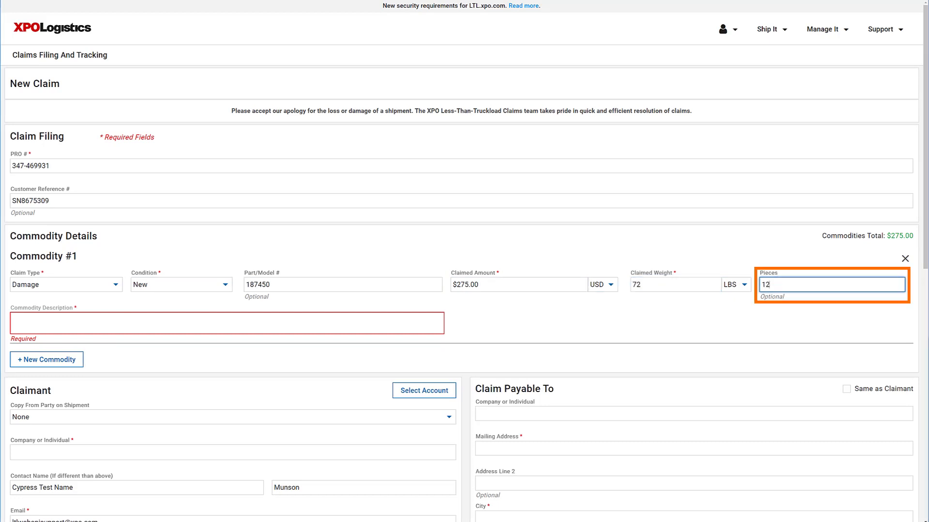
text(Metal fans)
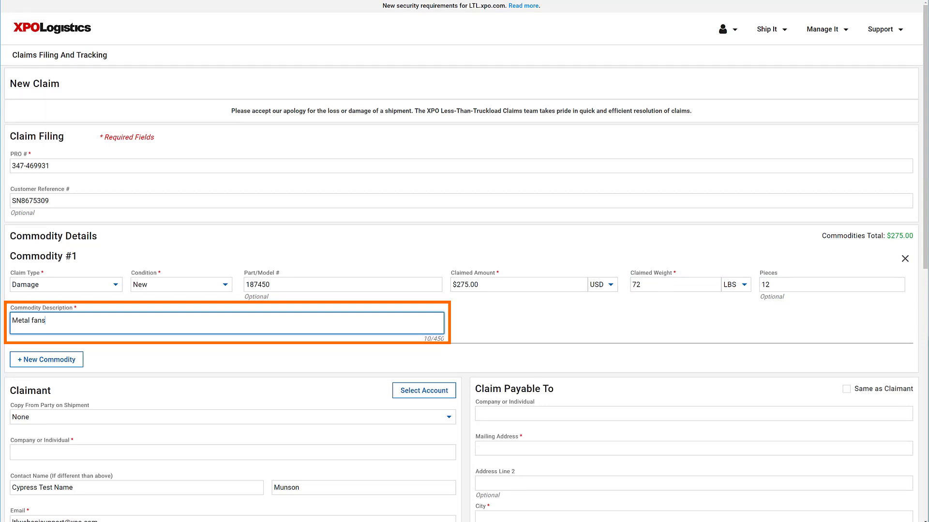
scroll(down, 3)
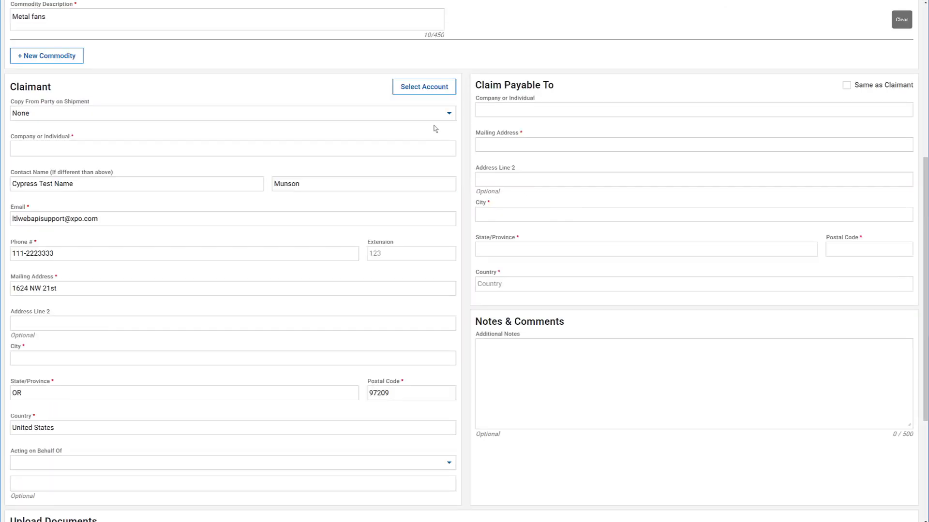
Copy the claimant details from the Shipper, BOB'S BIKES
click(423, 86)
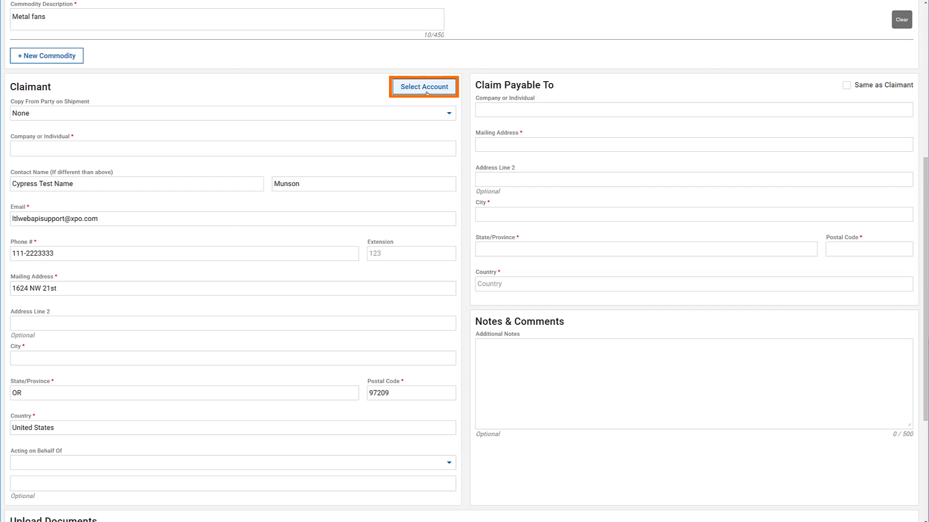
mouse_move(451, 116)
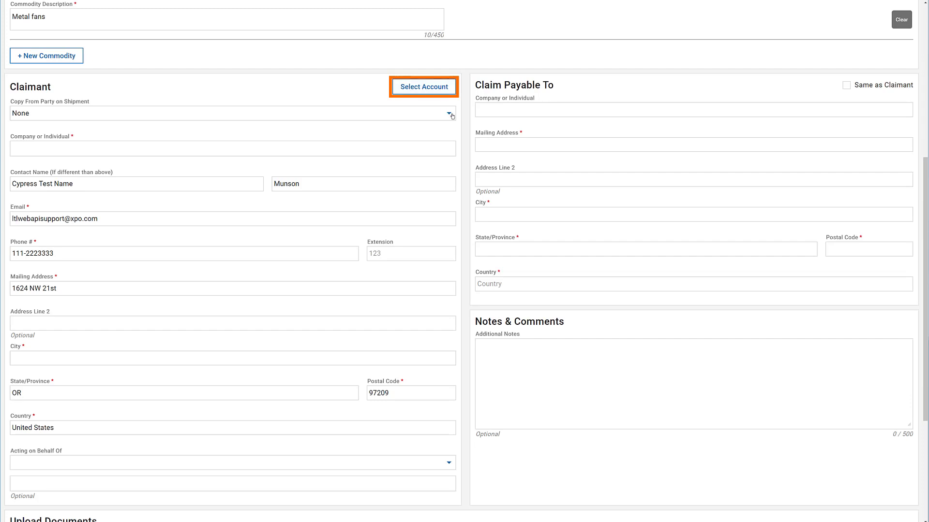
click(233, 113)
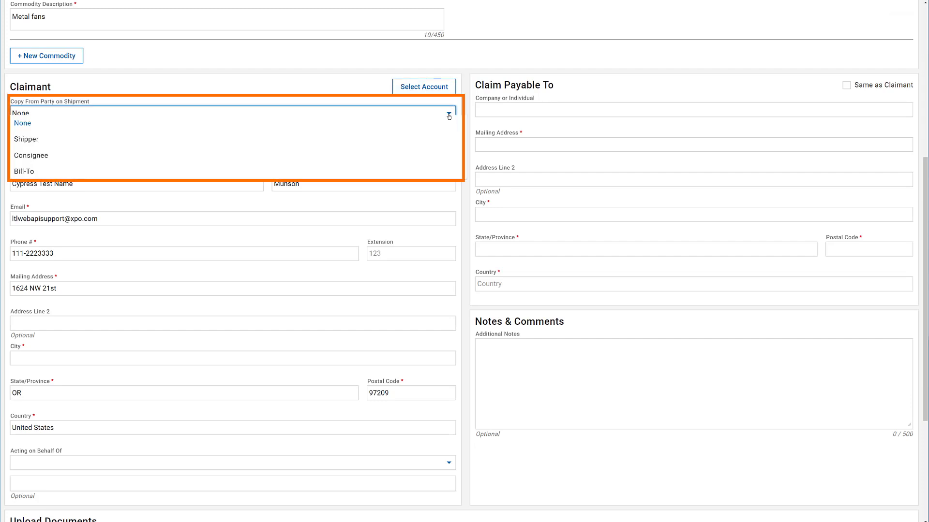
click(26, 139)
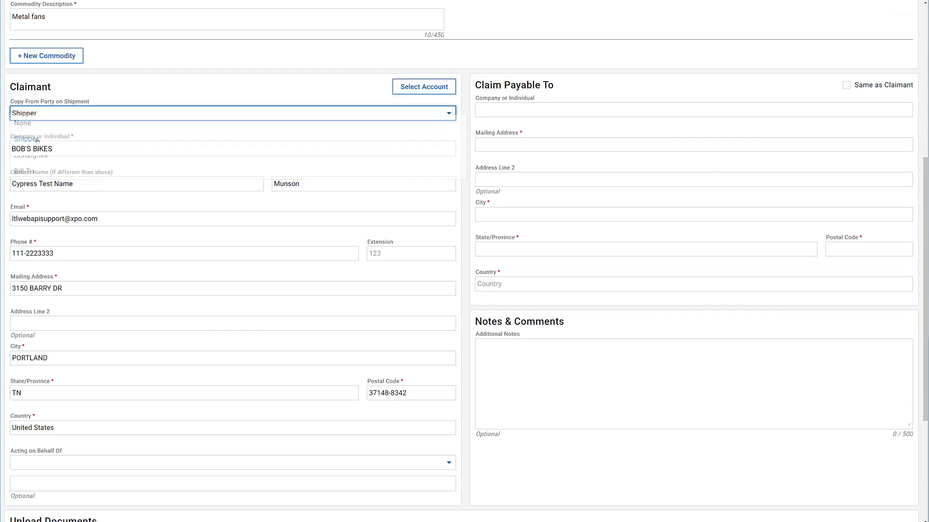
click(231, 113)
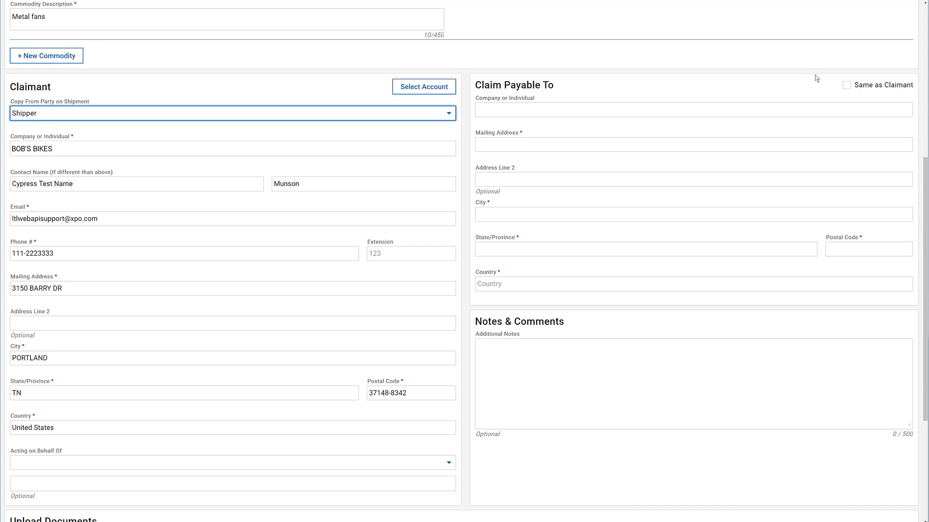
Make Claim Payable To the same as the claimant
click(847, 85)
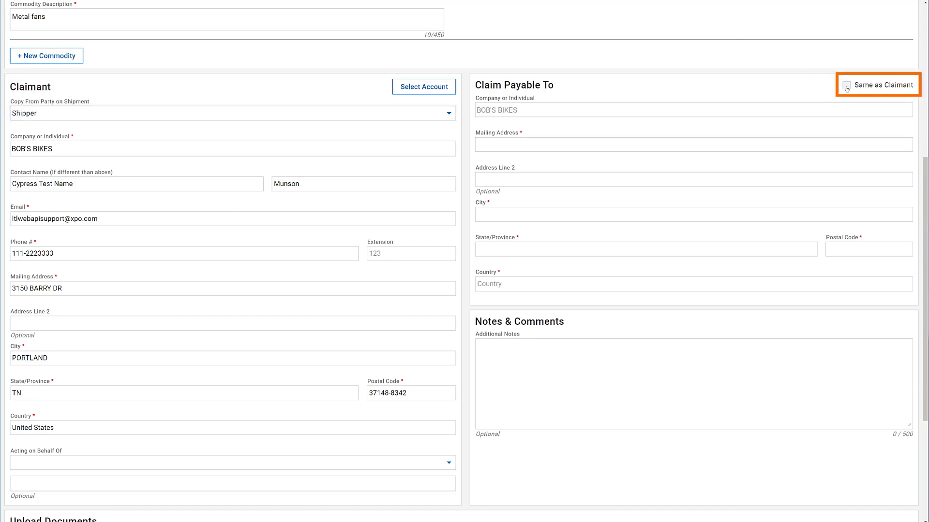
click(846, 84)
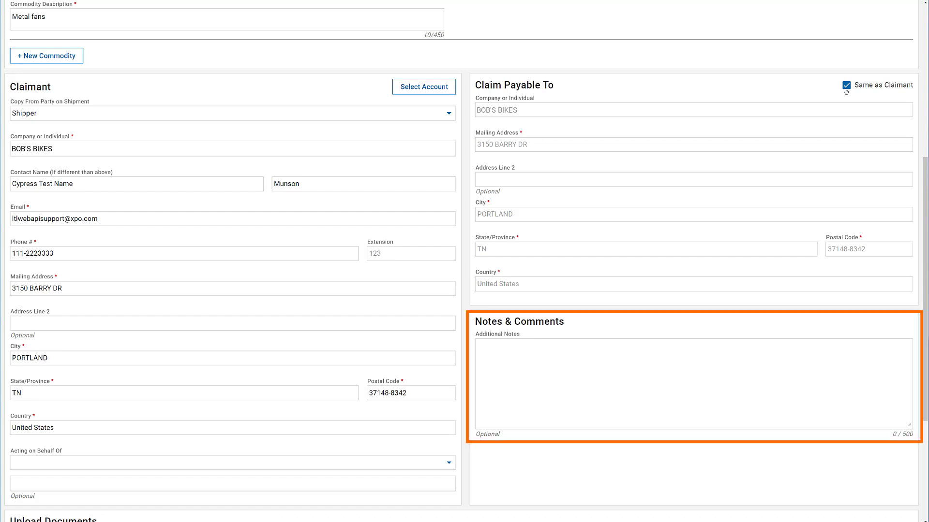
Note 'Two smashed boxes' and attach Damaged box 1.jpg and Damaged box 2.jpg
text(Two smashed boxes)
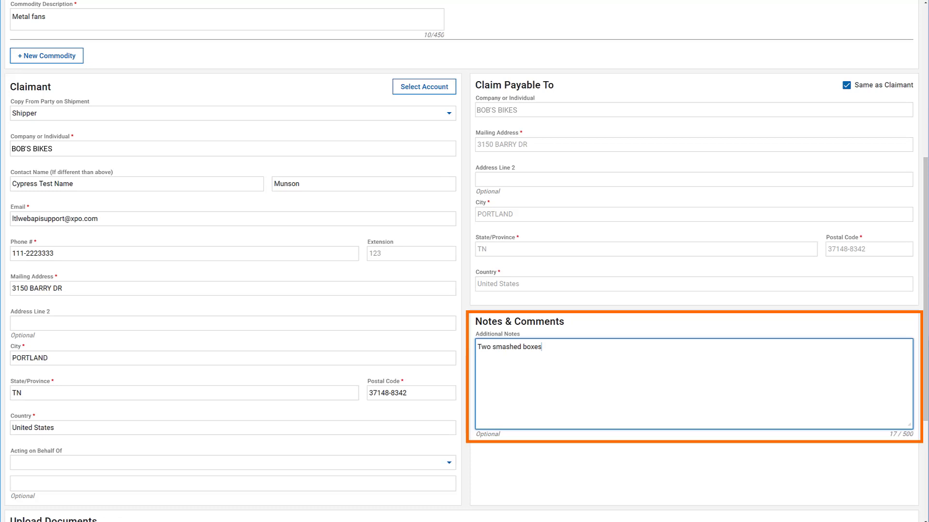
scroll(down, 3)
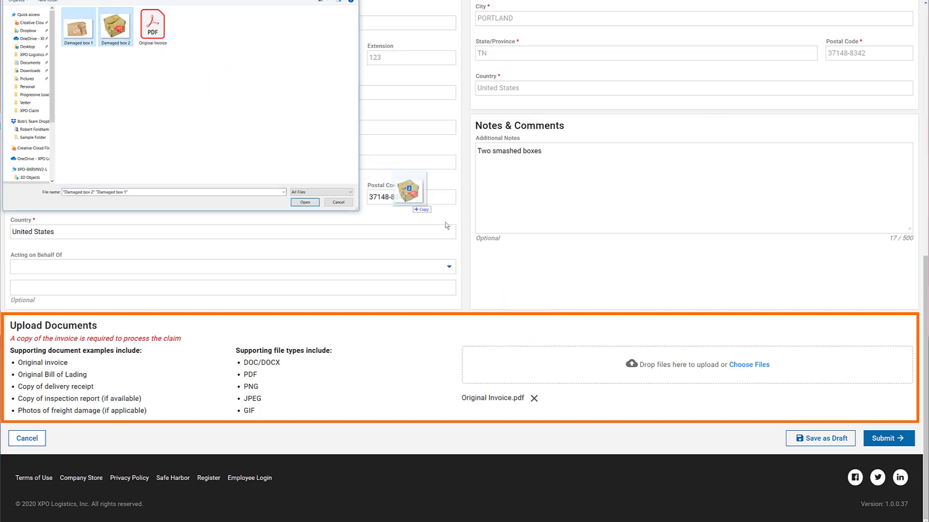
click(305, 202)
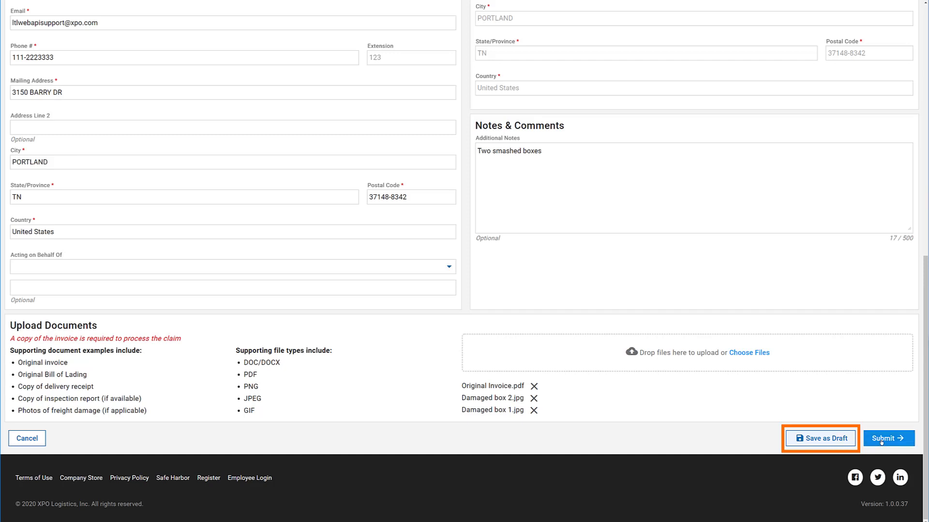
mouse_move(888, 438)
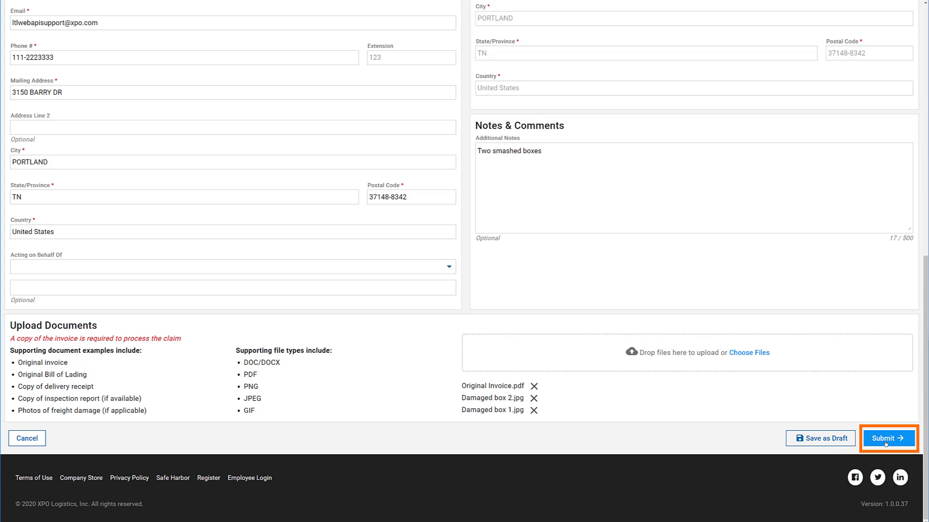
click(887, 438)
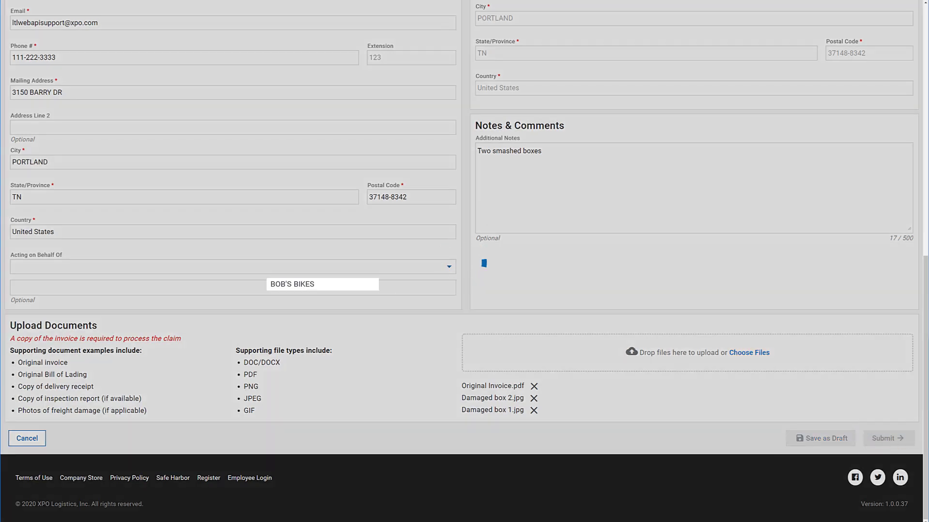
click(888, 438)
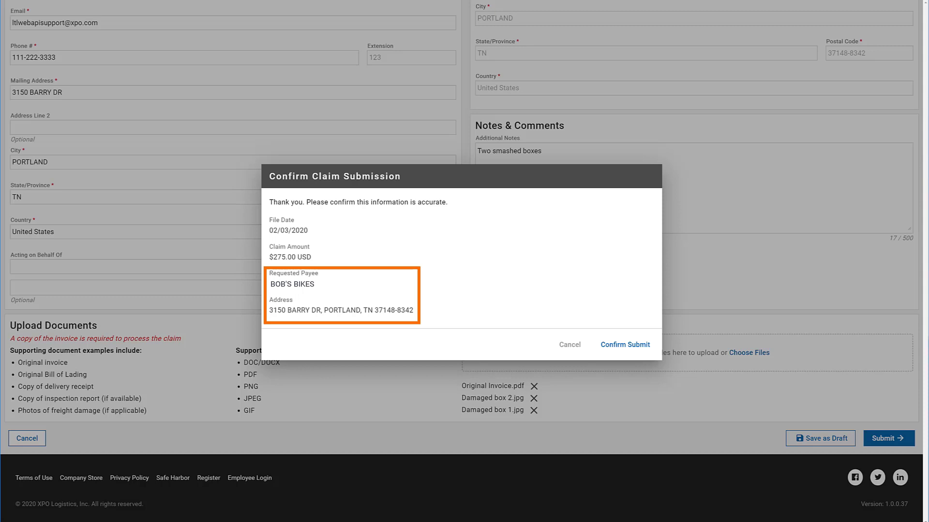
mouse_move(741, 437)
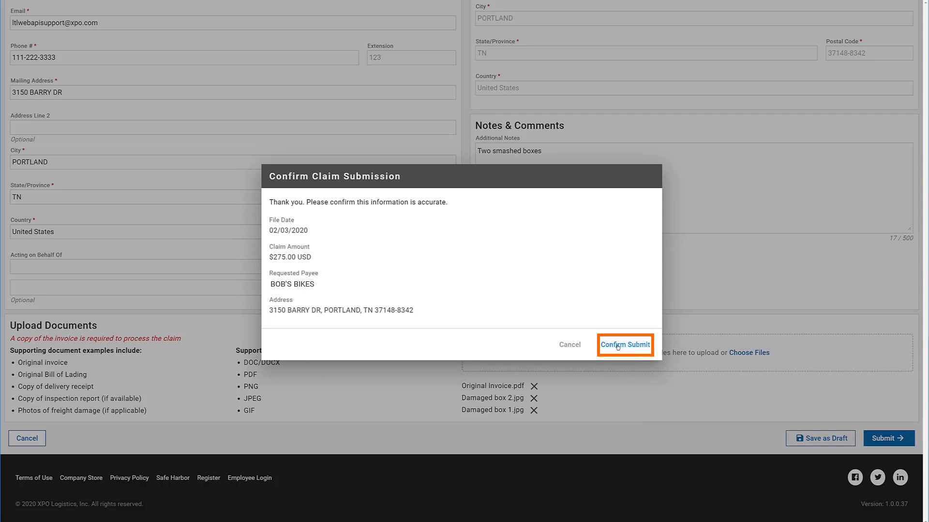
click(625, 345)
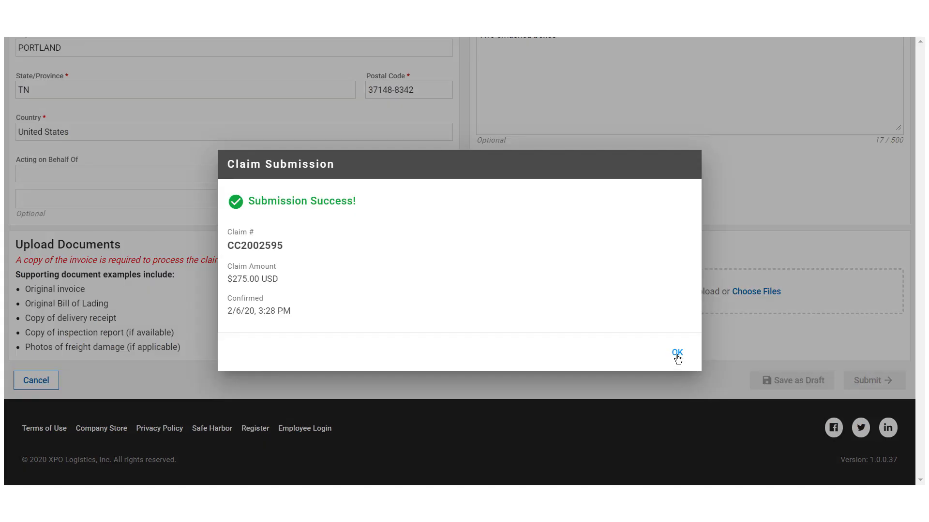
click(677, 353)
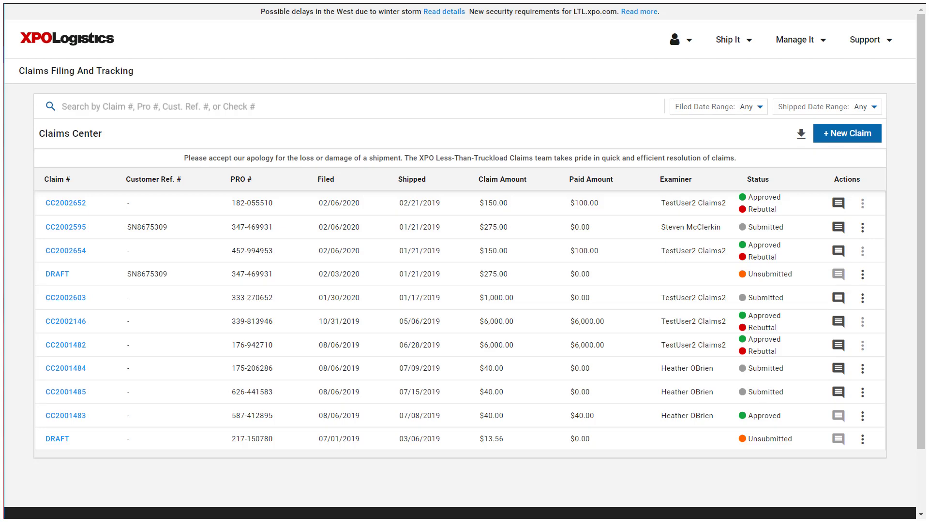
mouse_move(145, 485)
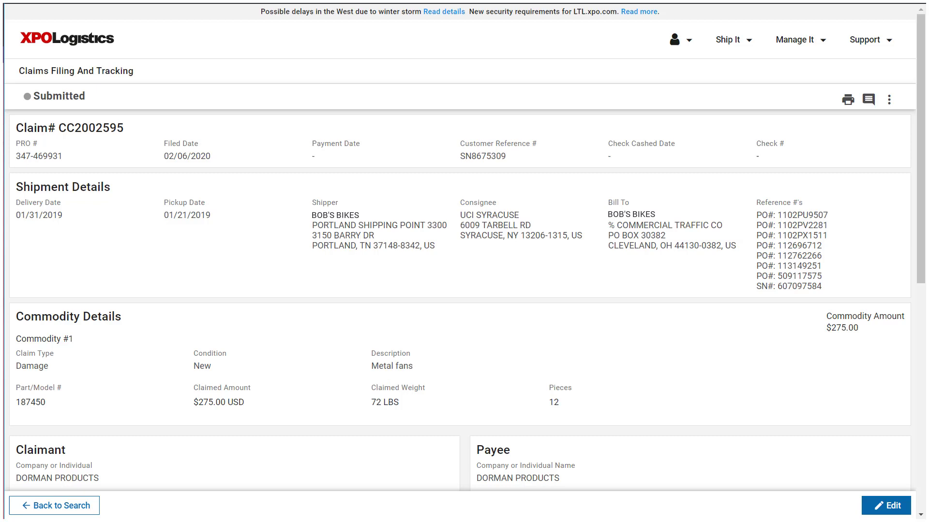
mouse_move(55, 506)
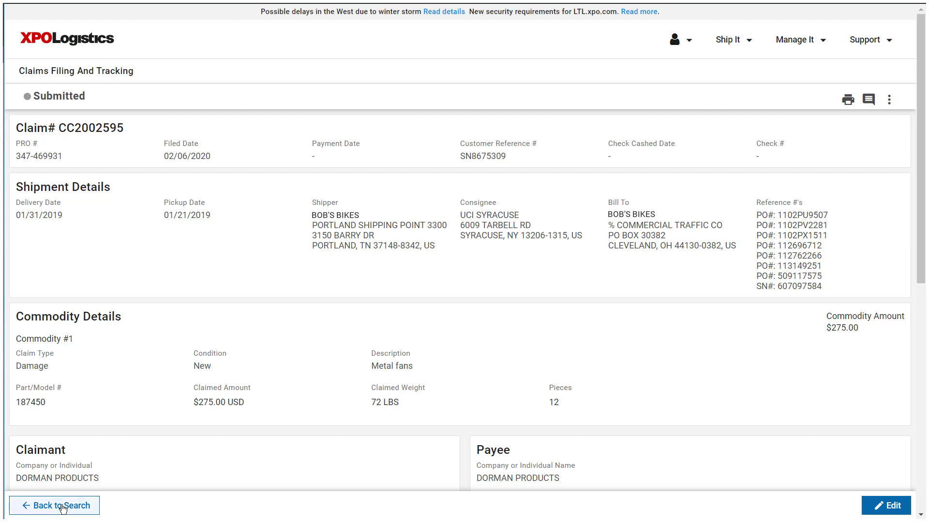
Send the note 'Waiting for approval' on claim CC2002595 and show its update and cancel options
click(55, 506)
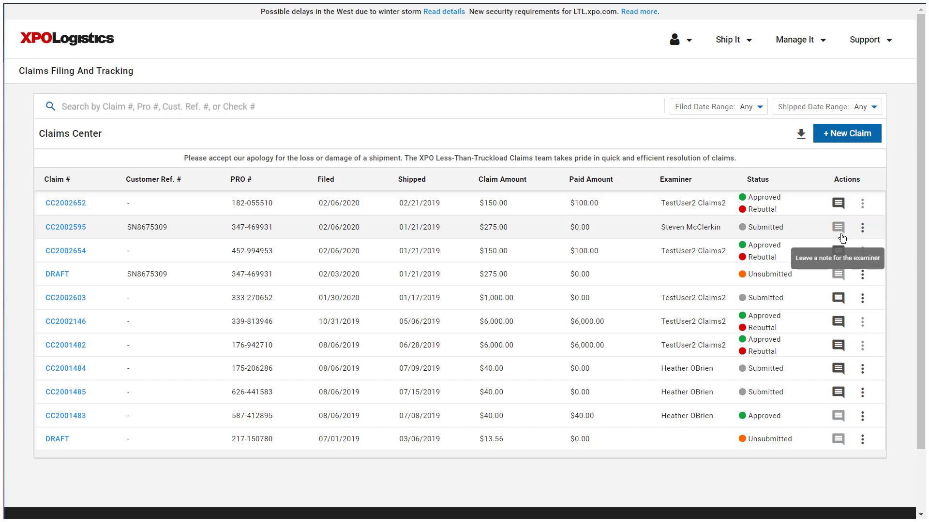
click(838, 227)
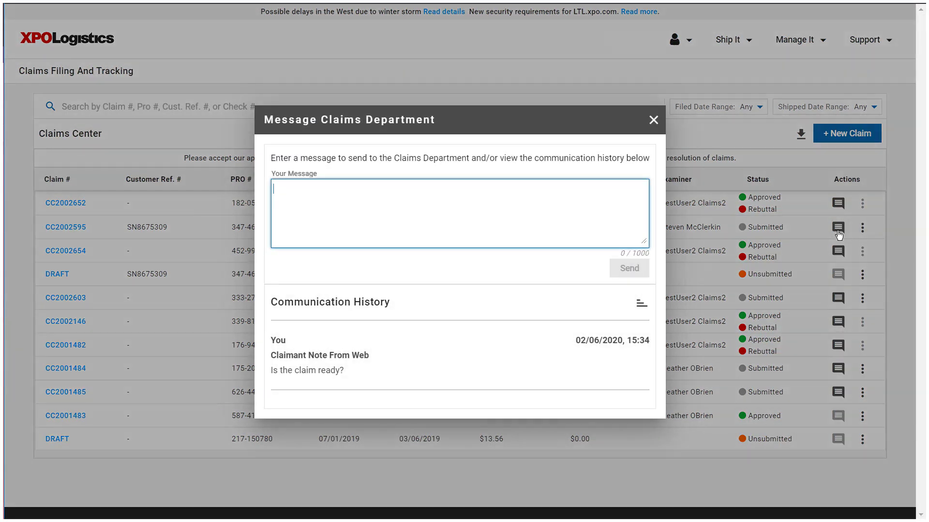
text(Waiting for approval)
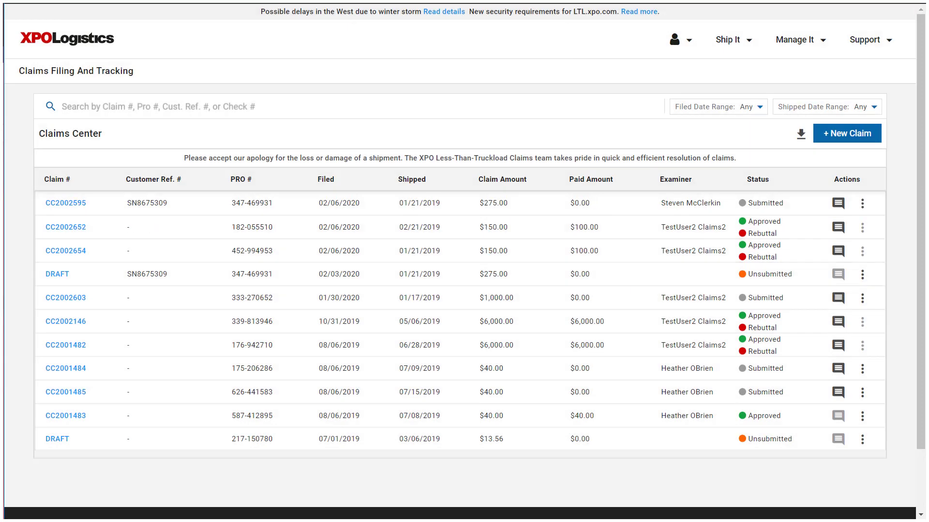
click(862, 202)
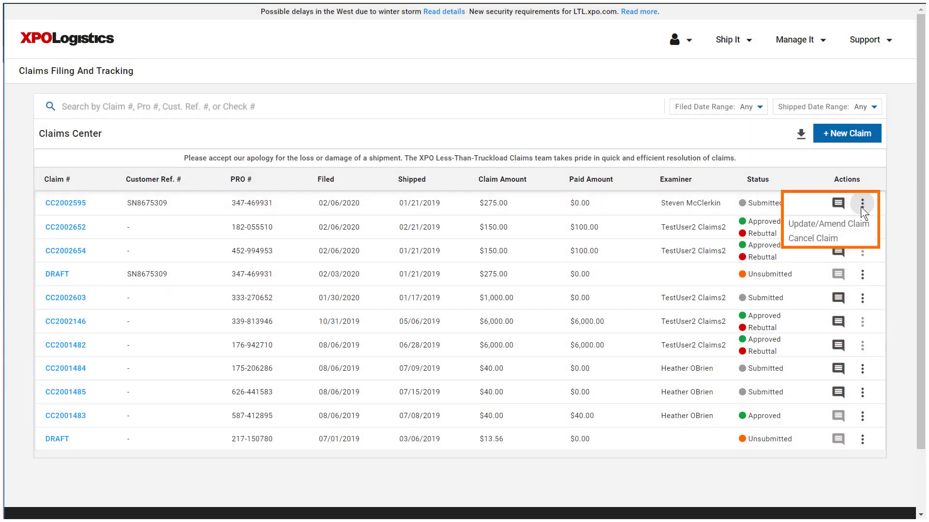
mouse_move(868, 235)
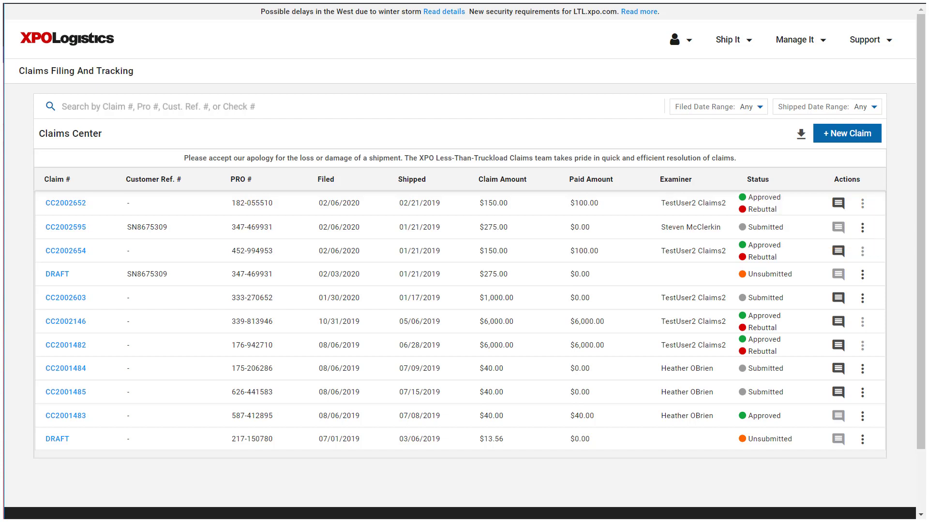
mouse_move(862, 416)
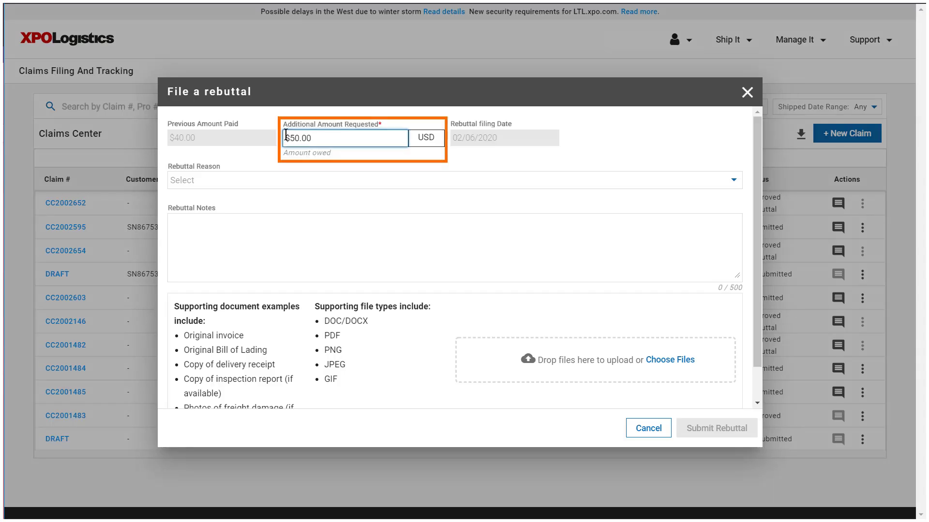
Submit the $50.00 rebuttal with reason Concealed Damage and note Damage inside box
click(453, 180)
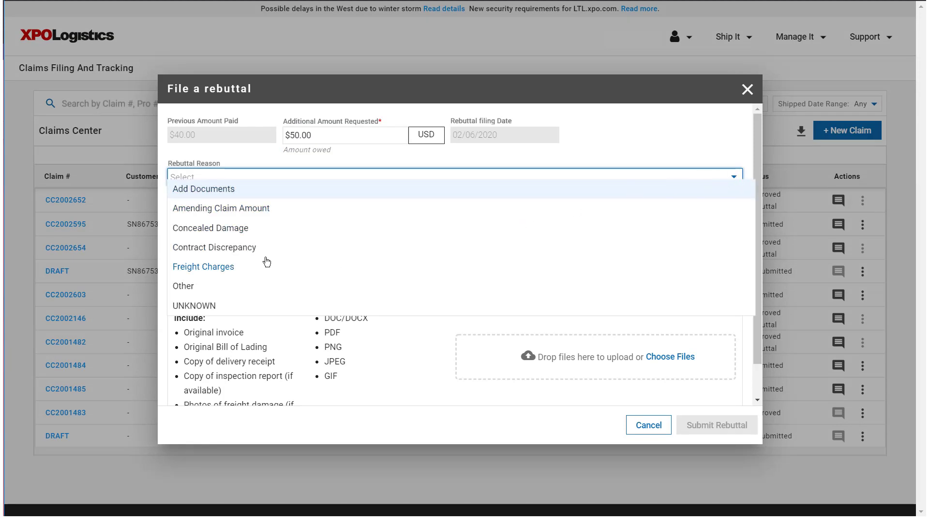
click(210, 228)
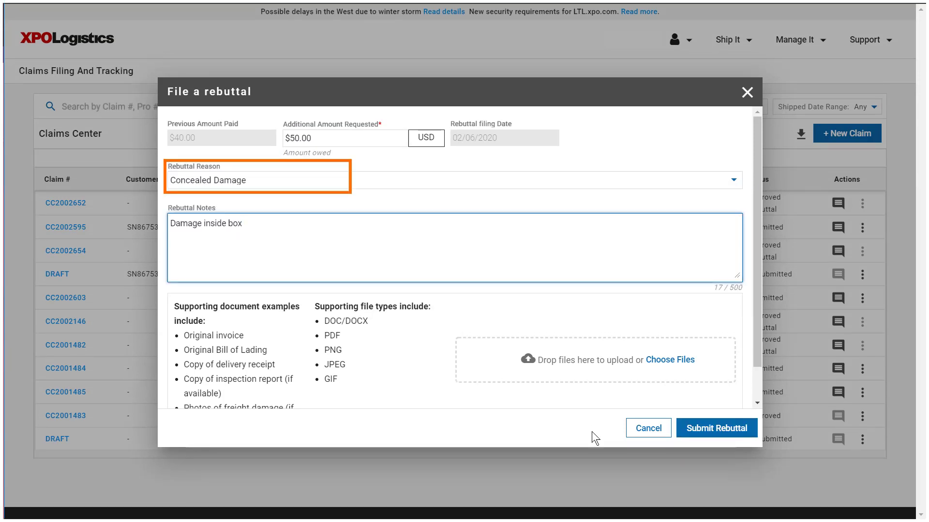
mouse_move(716, 427)
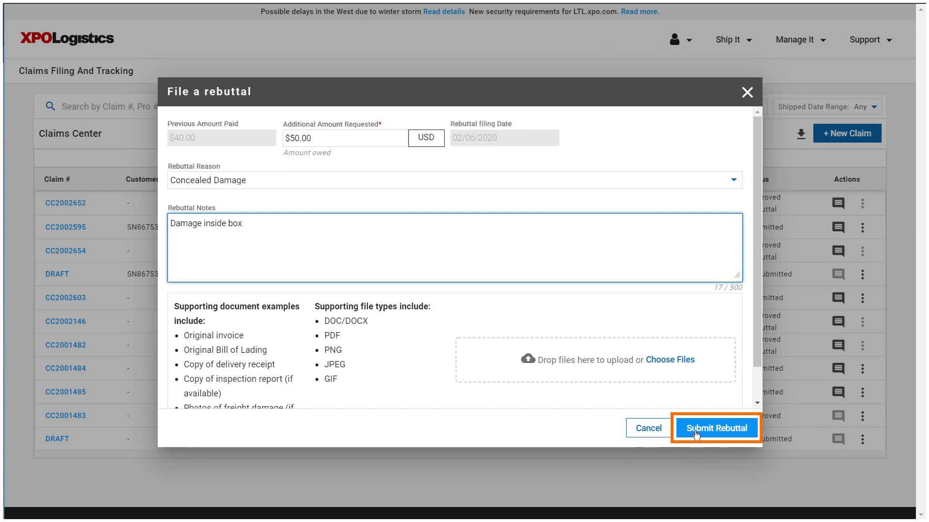
click(715, 427)
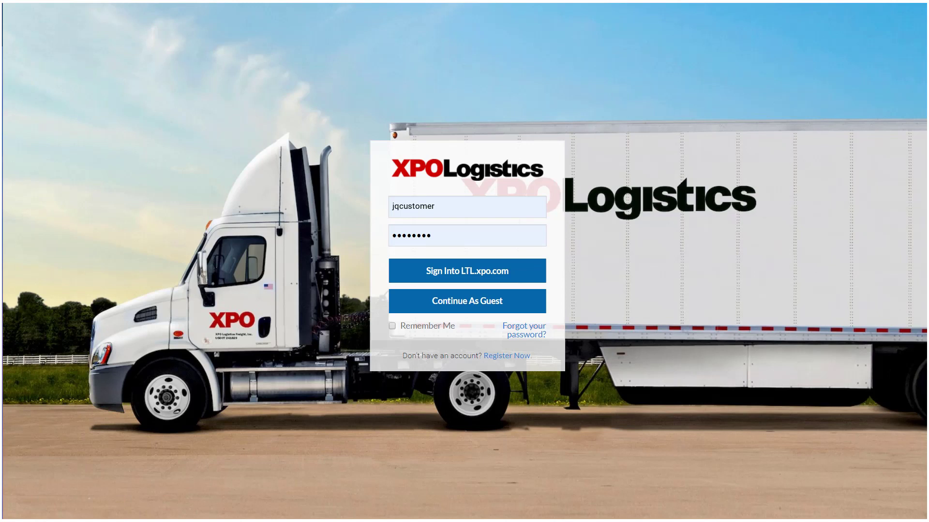
mouse_move(558, 441)
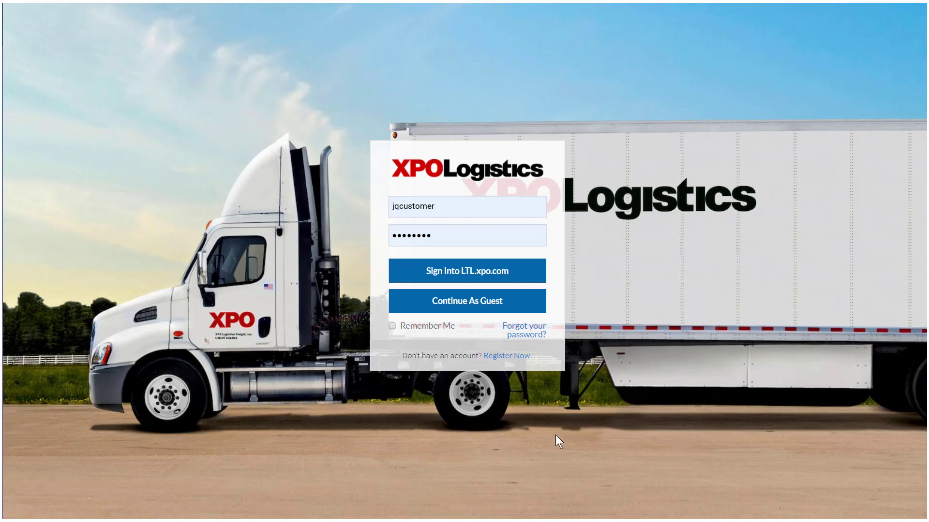